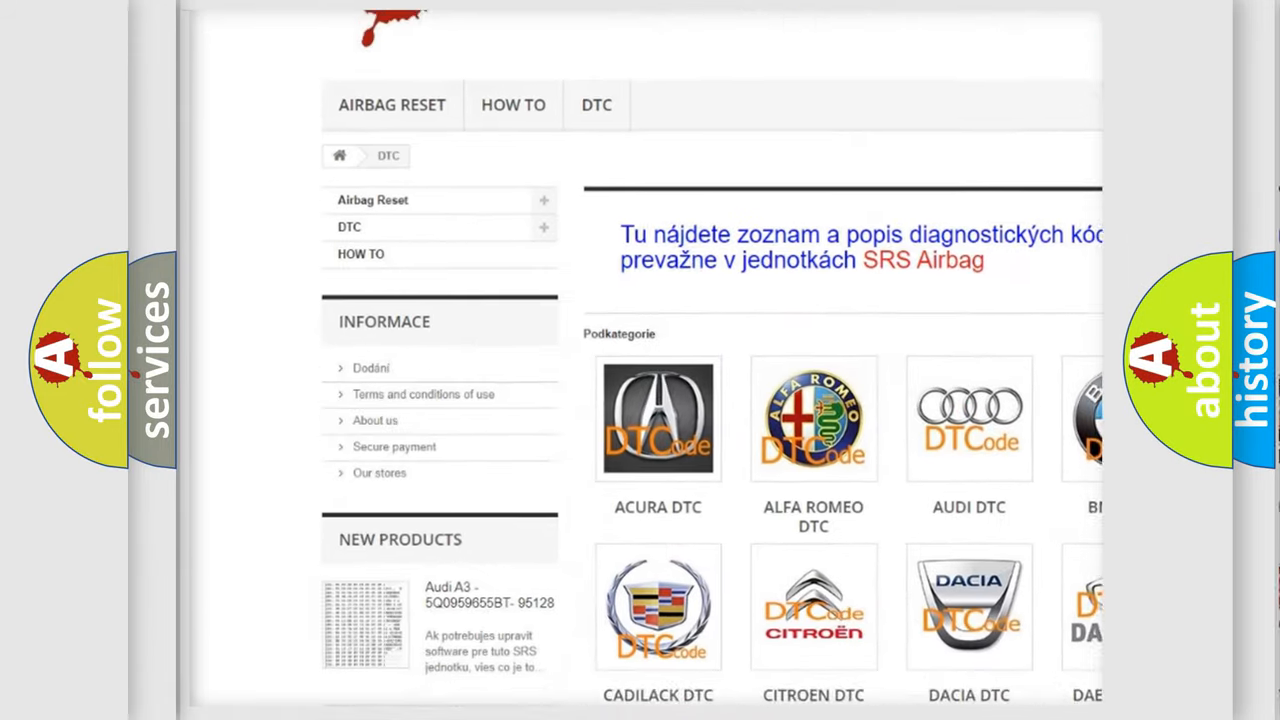
scroll(down, 3)
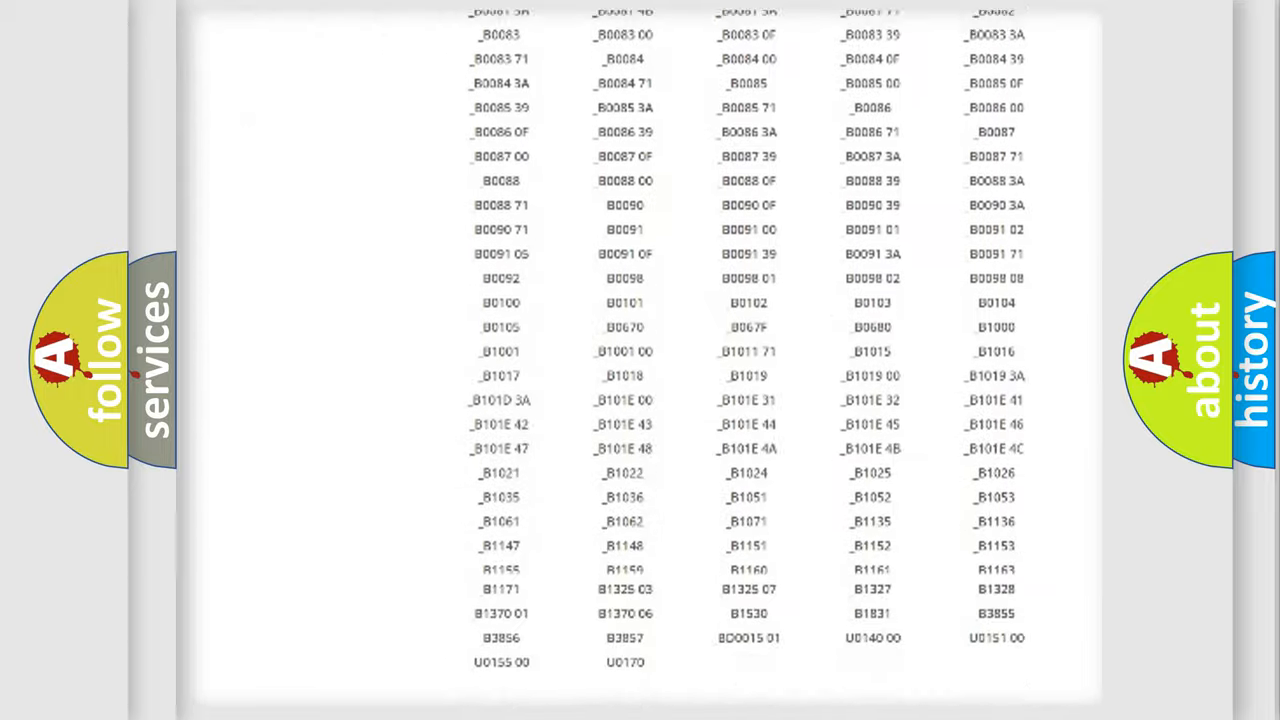
scroll(up, 3)
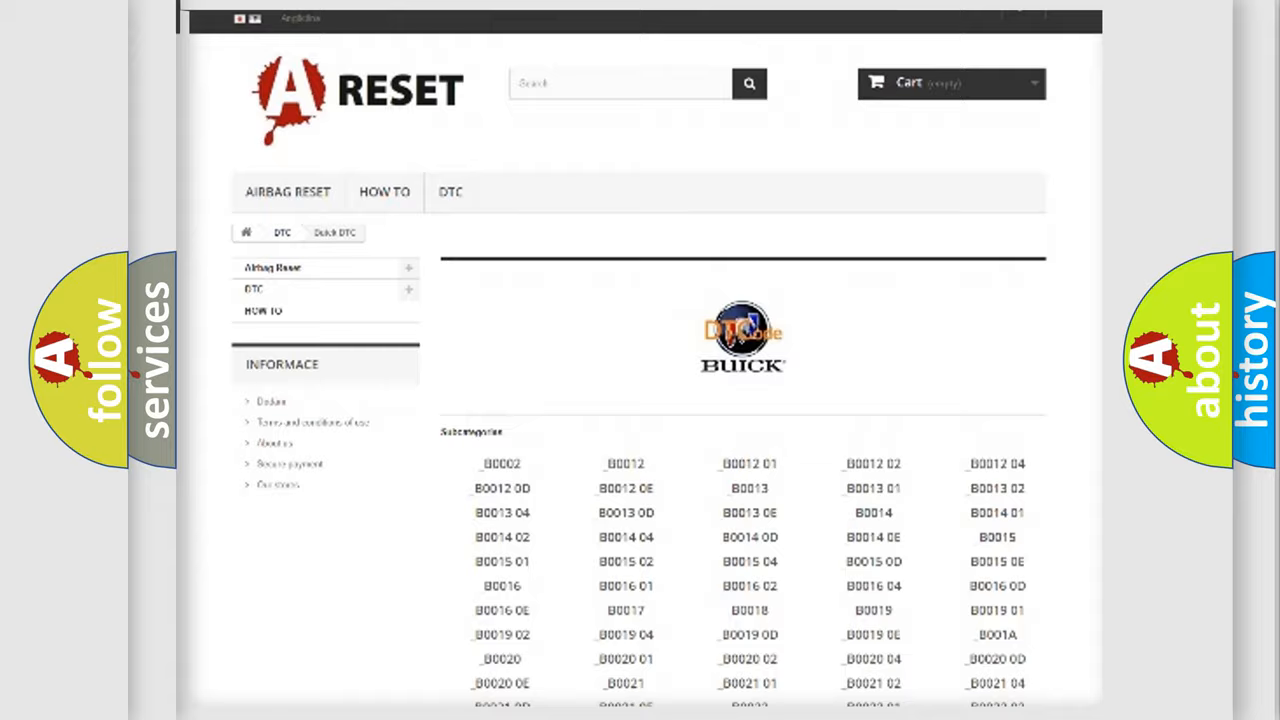
scroll(up, 3)
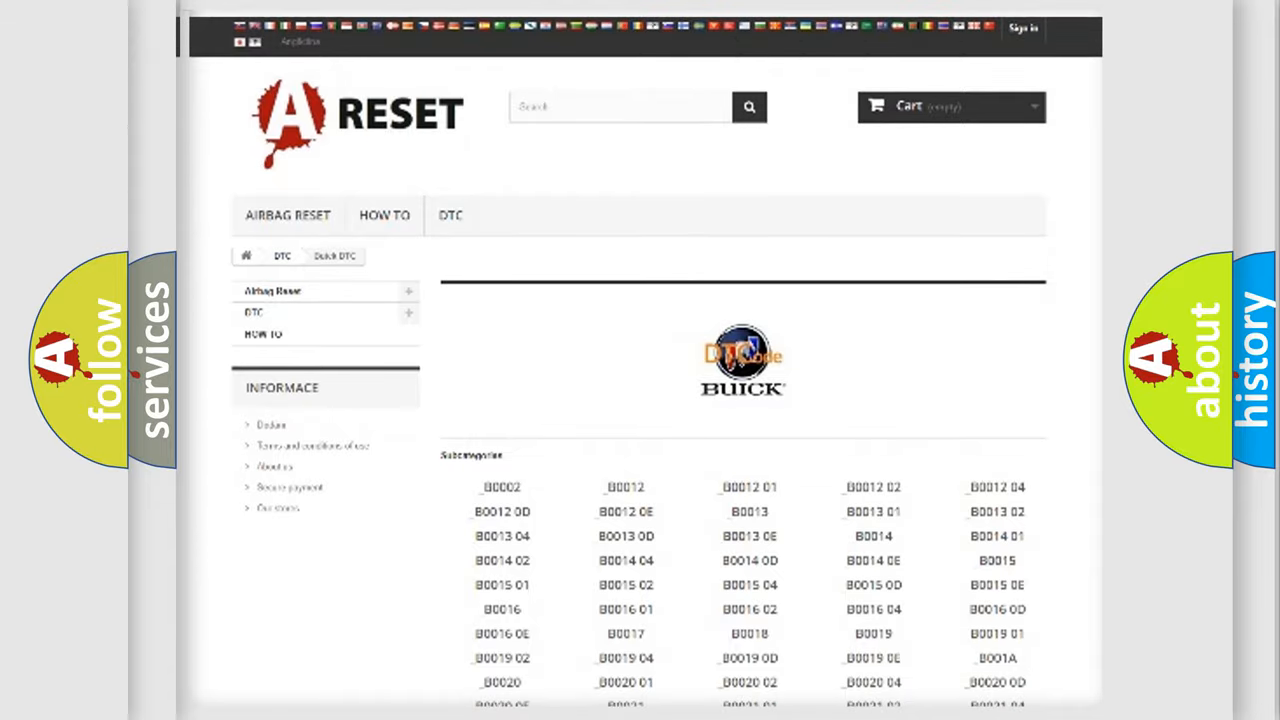